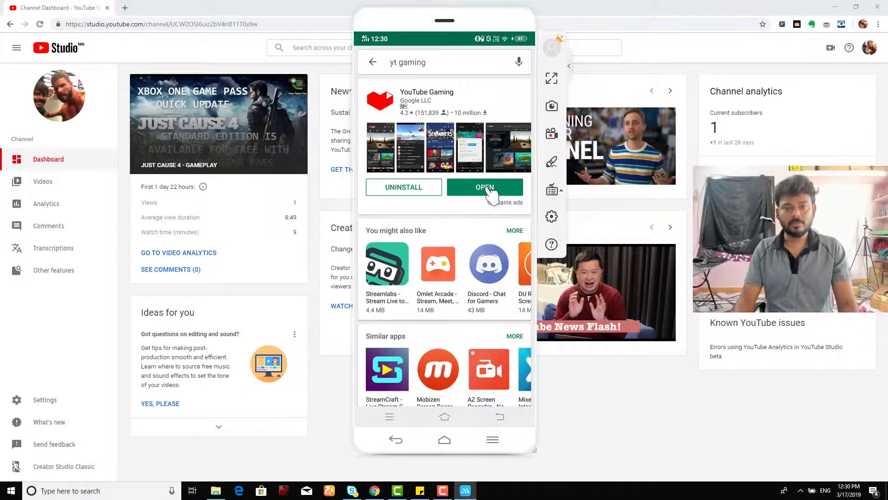
Launch the installed YouTube Gaming app from its Play Store listing
click(485, 187)
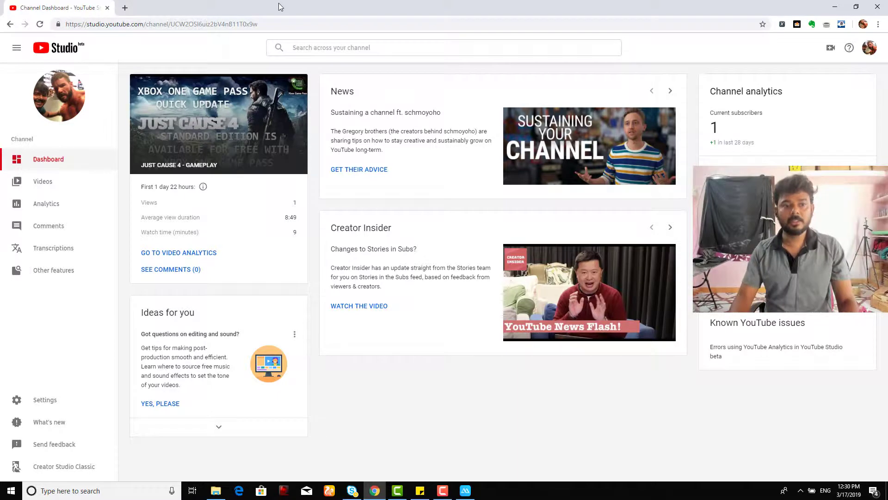
mouse_move(72, 323)
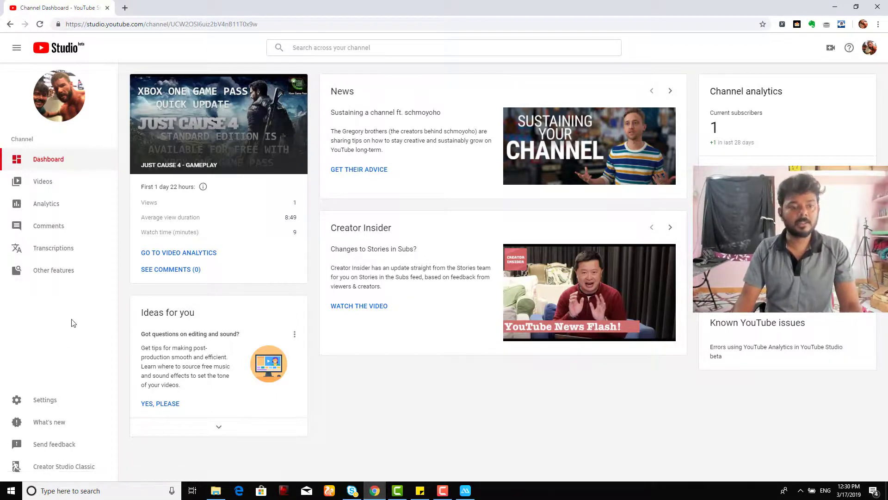
Reveal the Other features flyout in the YouTube Studio sidebar
click(53, 271)
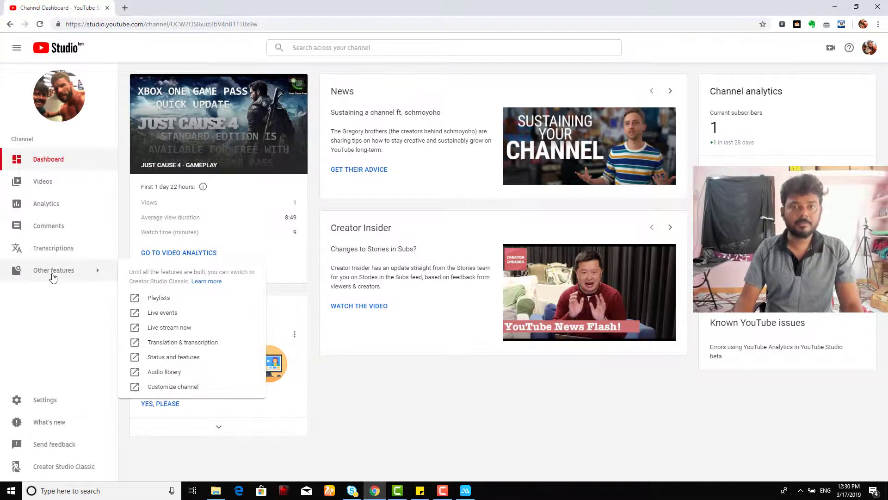
mouse_move(69, 142)
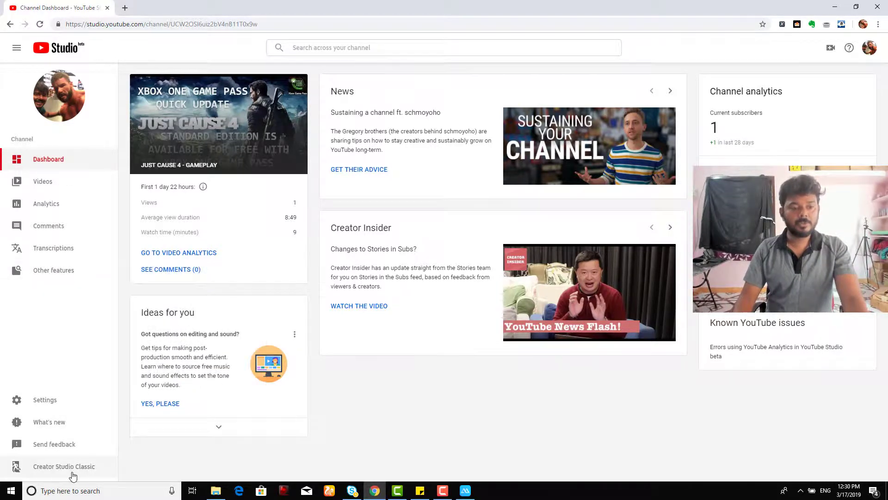
mouse_move(69, 480)
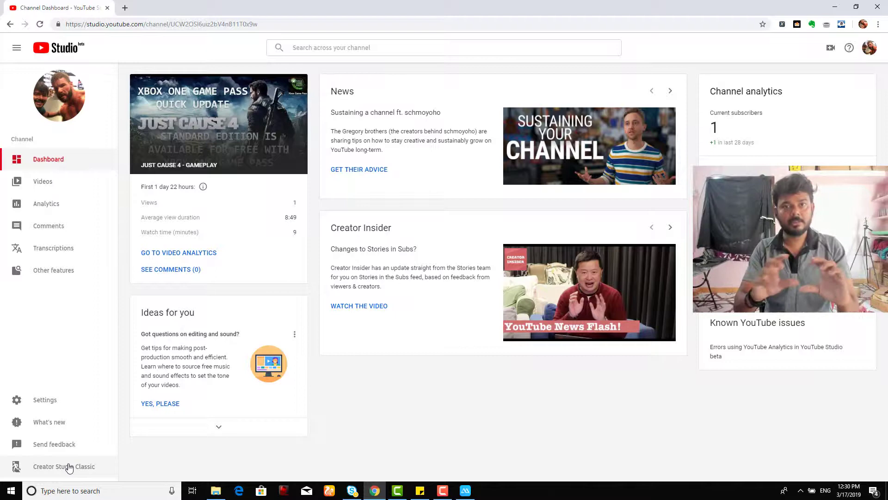
click(53, 270)
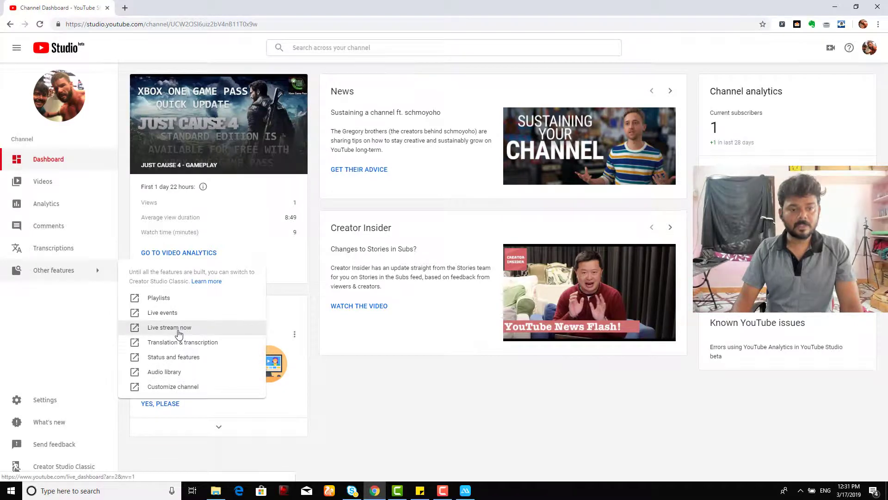
Open Live stream now in a new tab, then return to the Studio dashboard
click(169, 328)
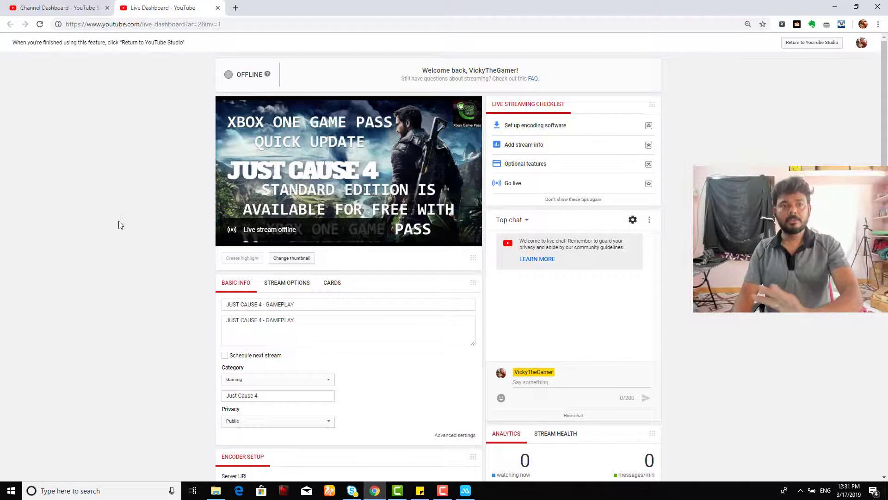
mouse_move(551, 171)
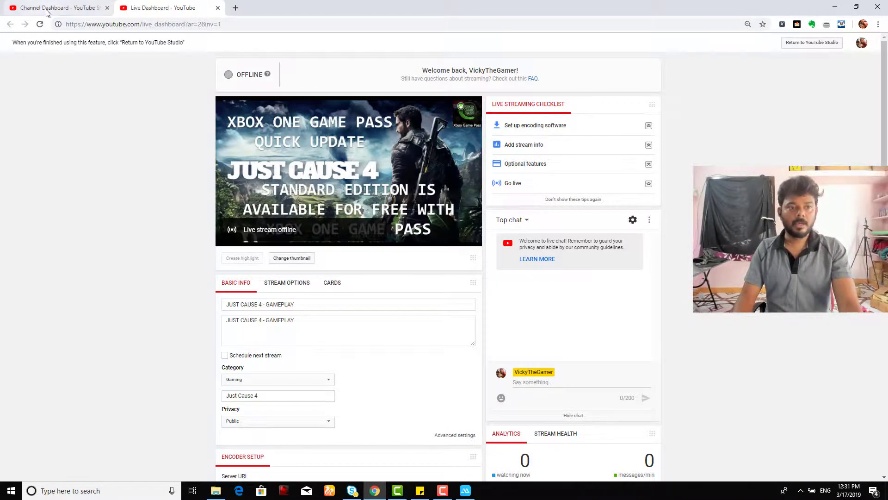
mouse_move(50, 10)
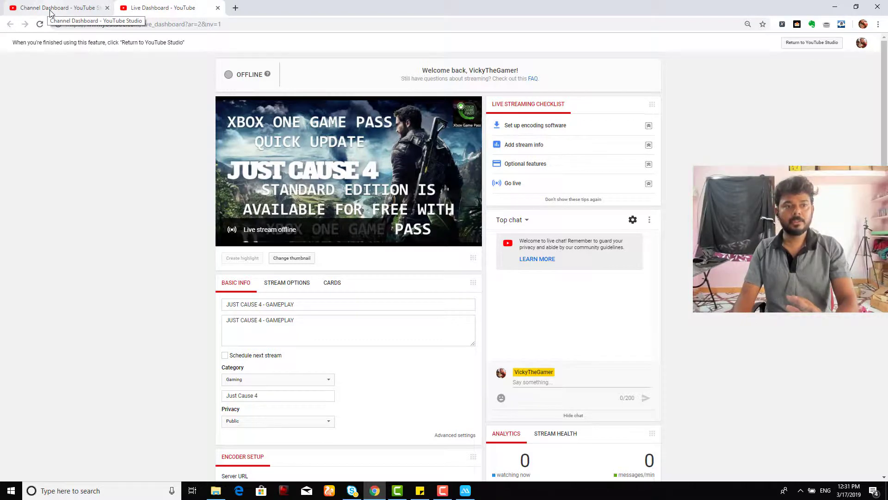
click(55, 8)
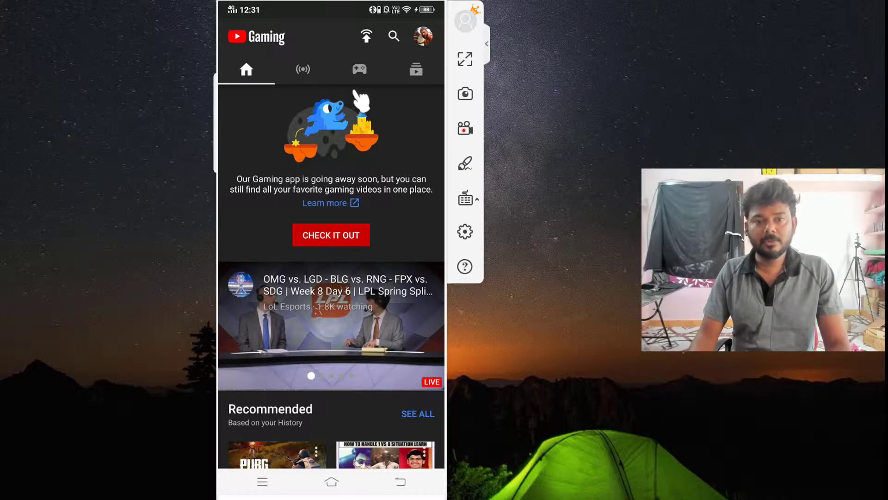
mouse_move(298, 76)
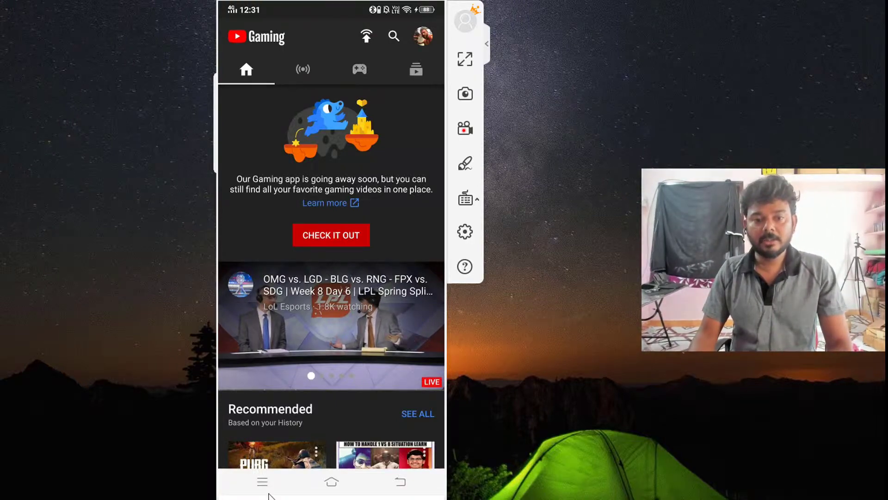
click(263, 481)
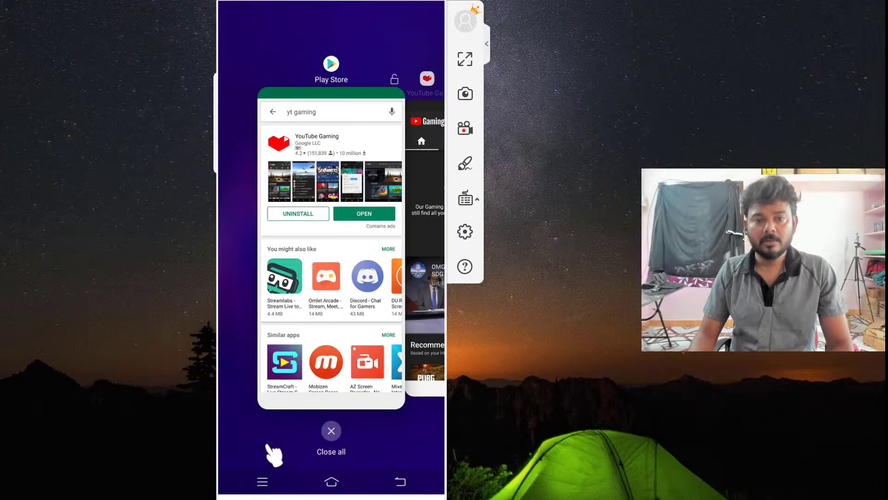
click(331, 431)
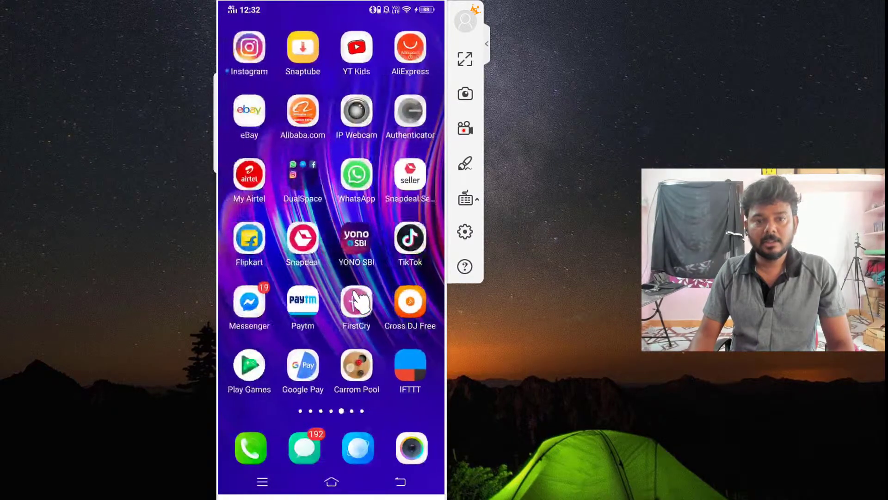
scroll(left, 3)
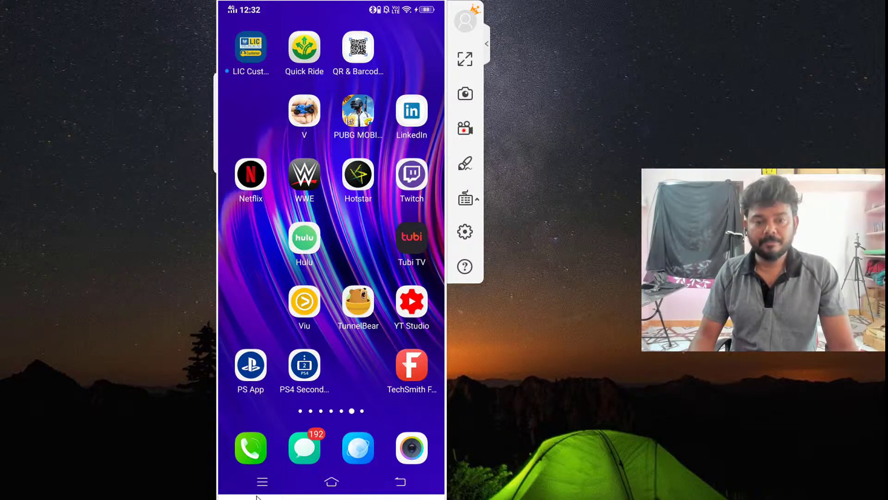
click(265, 480)
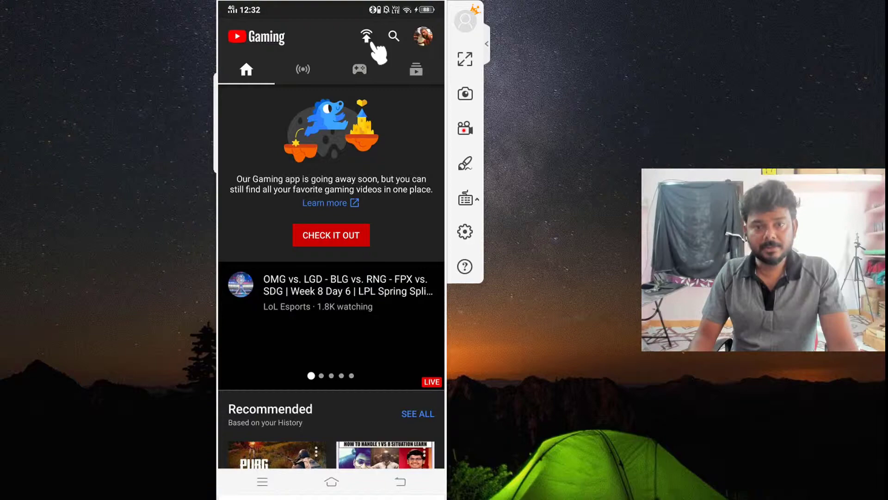
Start a mobile live stream, passing the intro and accepting 720p HD quality
click(366, 36)
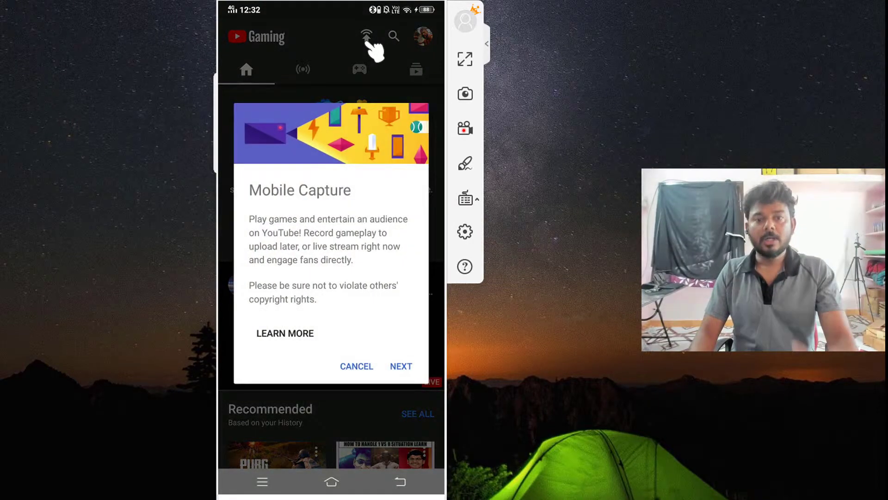
mouse_move(312, 131)
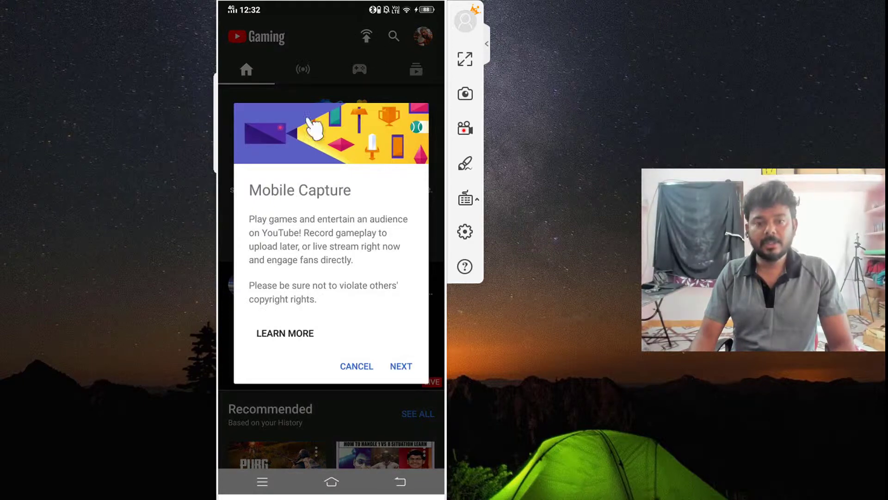
mouse_move(281, 240)
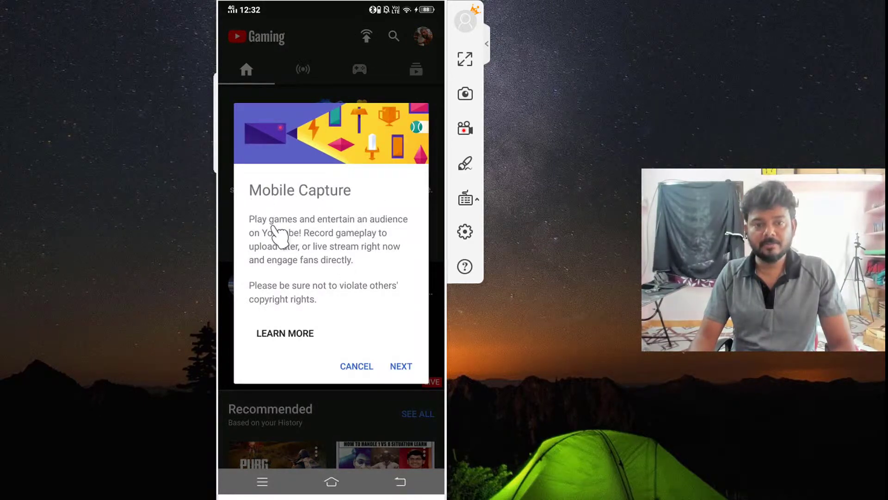
mouse_move(387, 258)
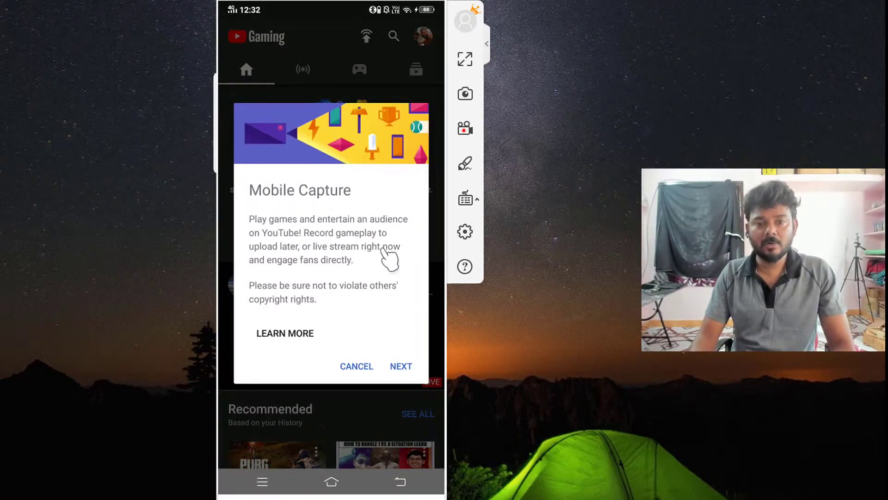
click(401, 366)
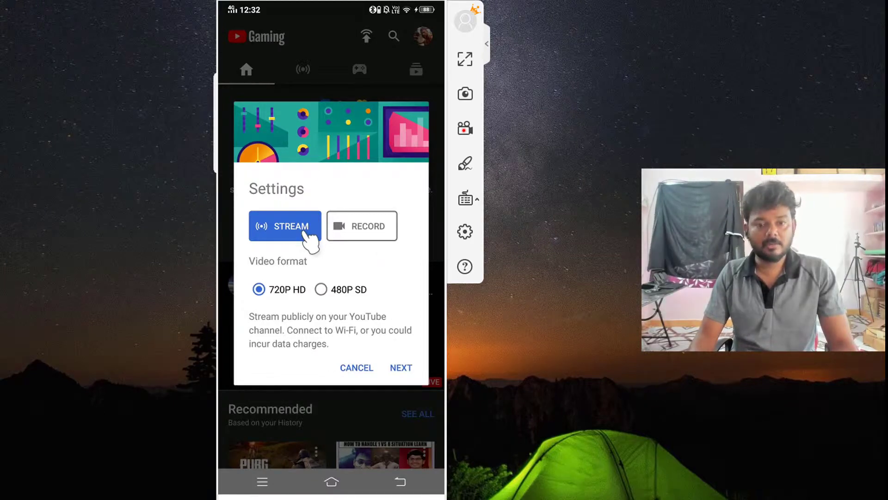
mouse_move(259, 302)
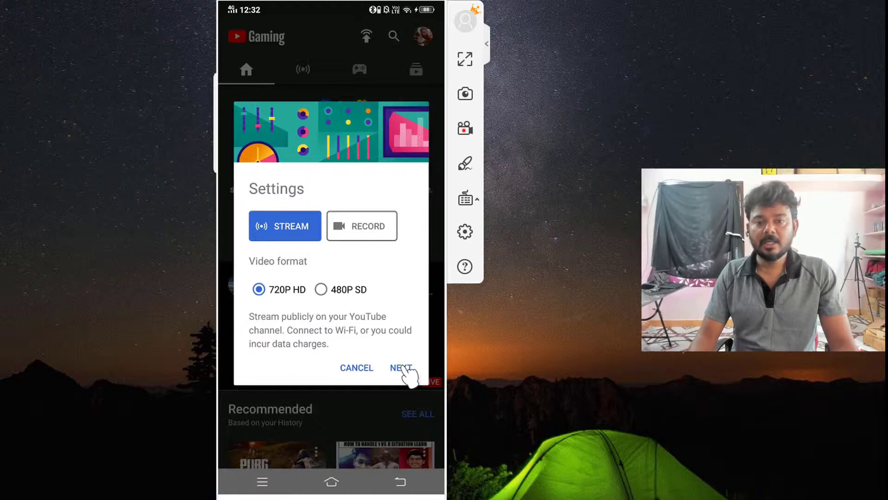
click(402, 368)
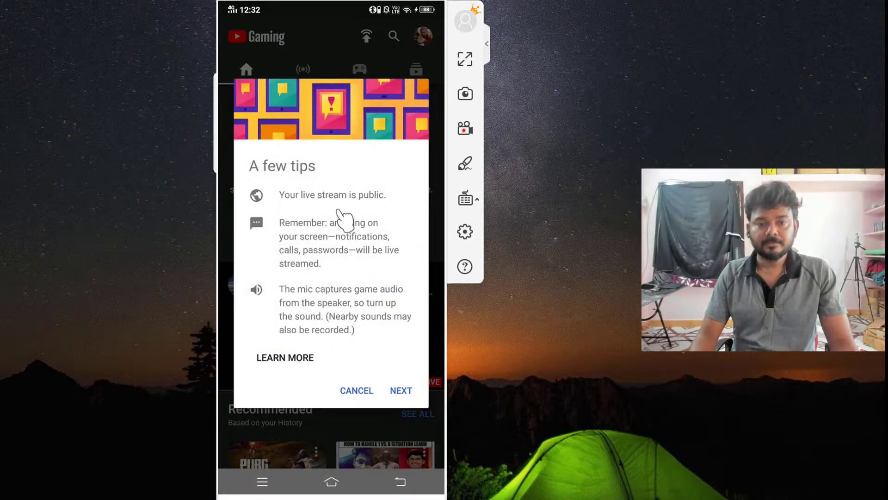
mouse_move(309, 248)
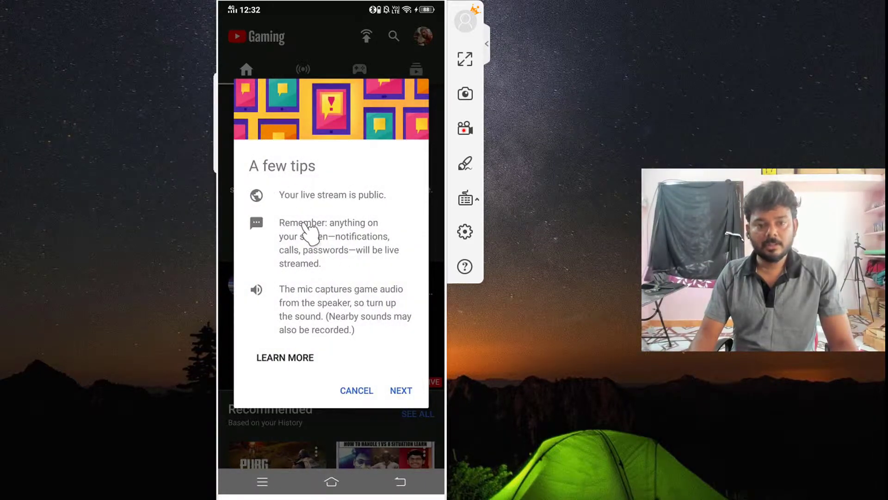
mouse_move(347, 228)
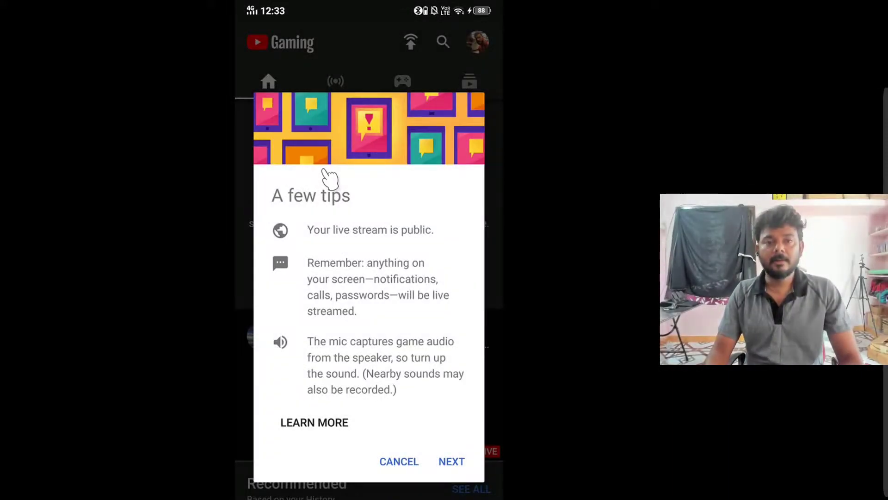
mouse_move(319, 345)
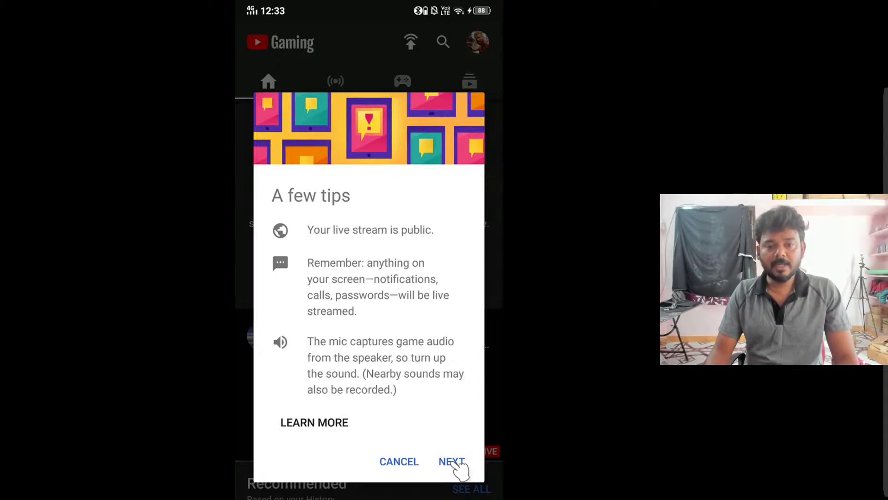
Dismiss the streaming tips and pick PUBG MOBILE from the app list
click(449, 461)
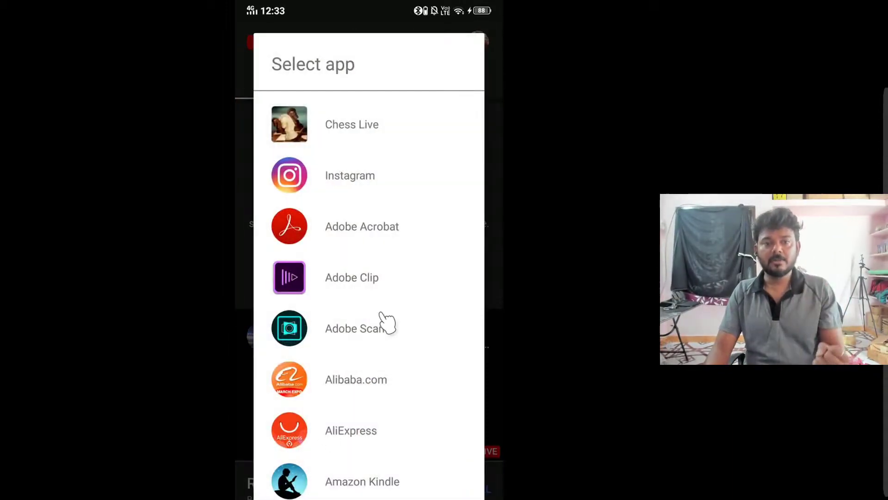
scroll(down, 3)
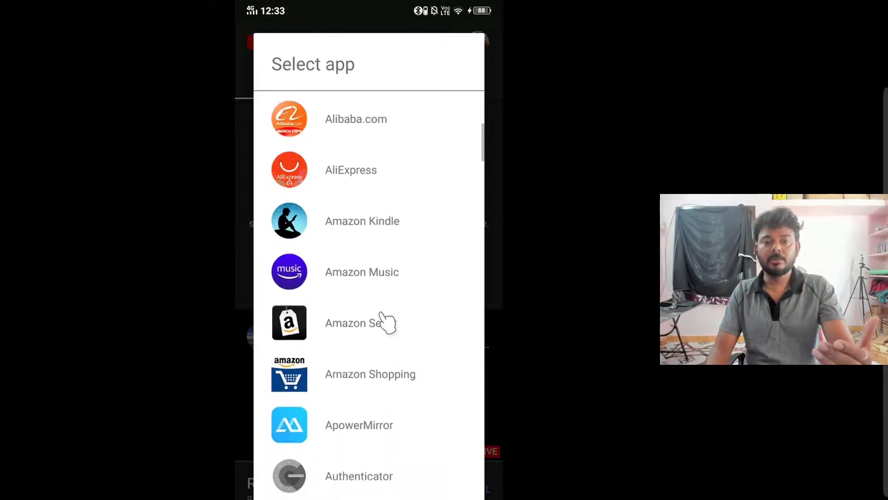
scroll(down, 3)
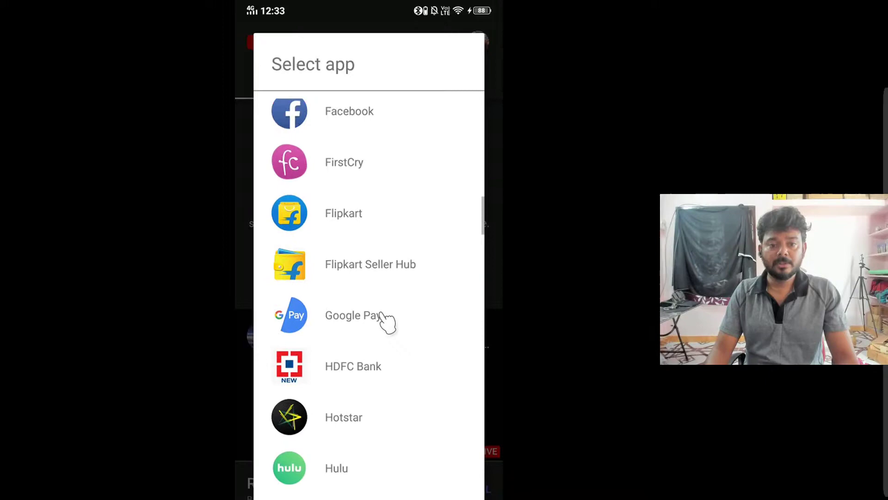
scroll(down, 3)
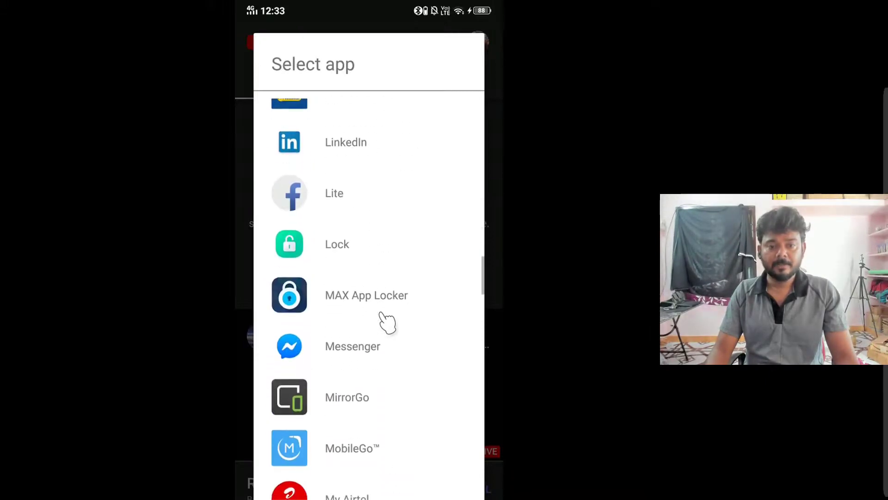
scroll(down, 3)
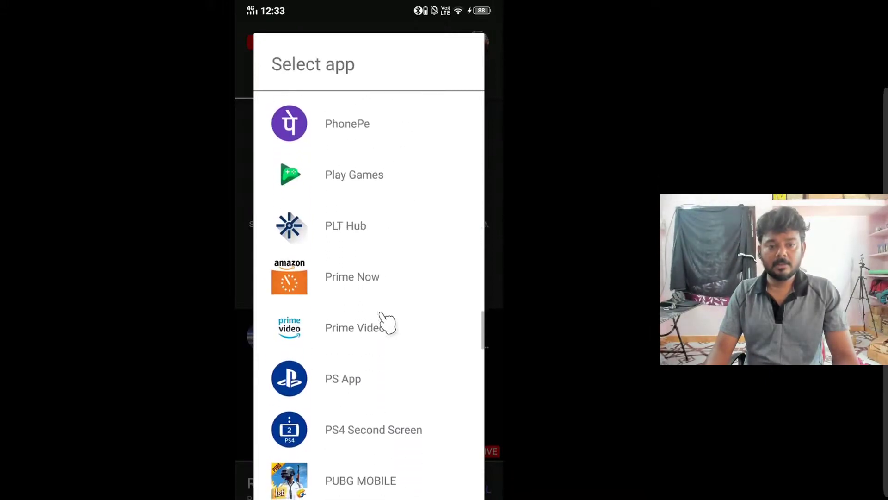
scroll(down, 3)
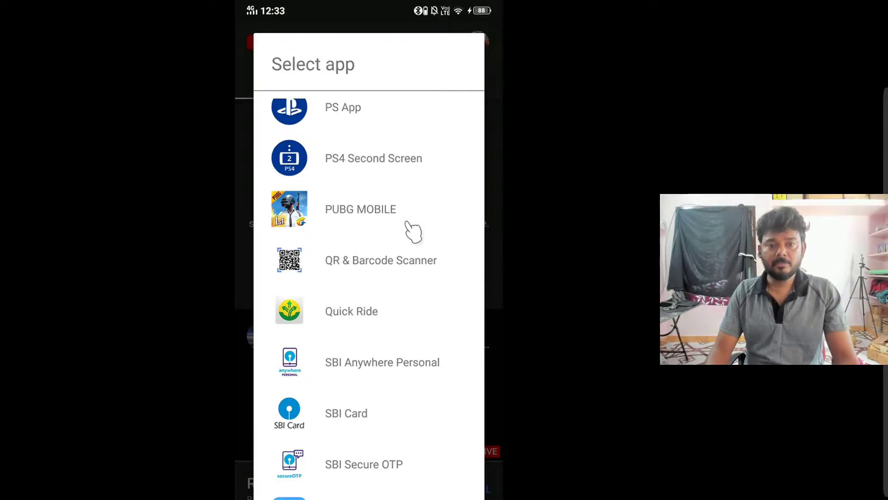
mouse_move(365, 225)
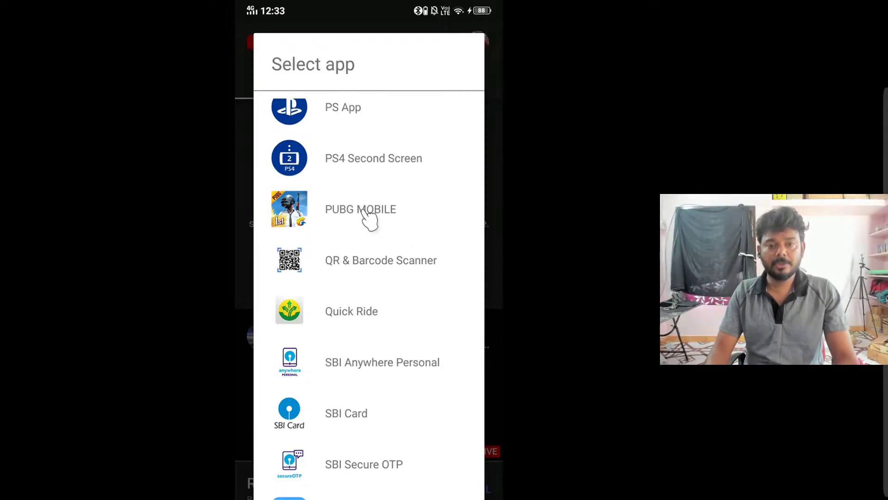
mouse_move(387, 230)
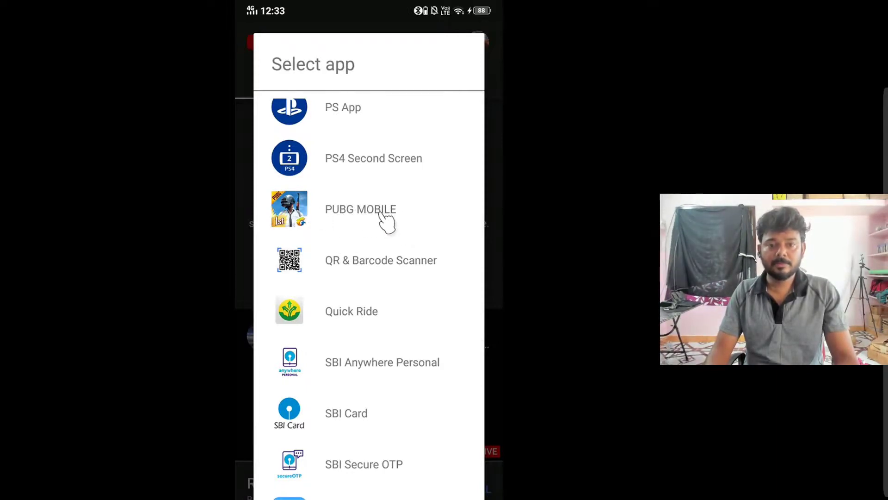
click(360, 209)
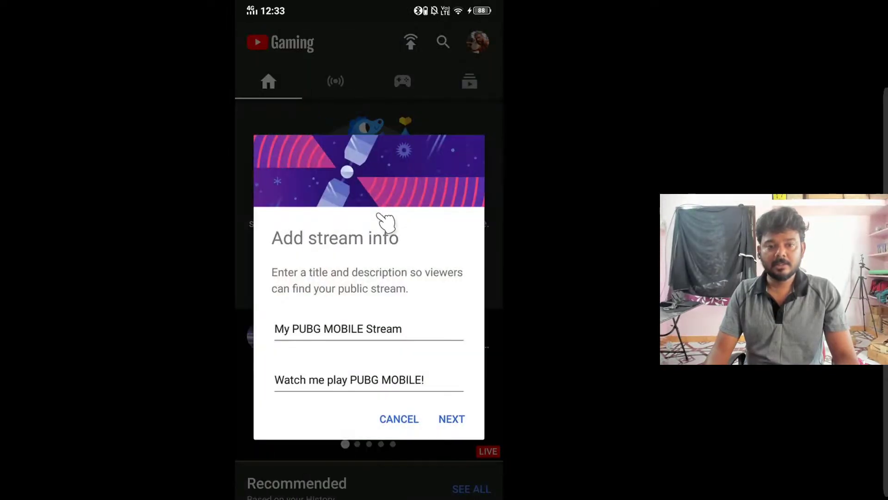
mouse_move(349, 399)
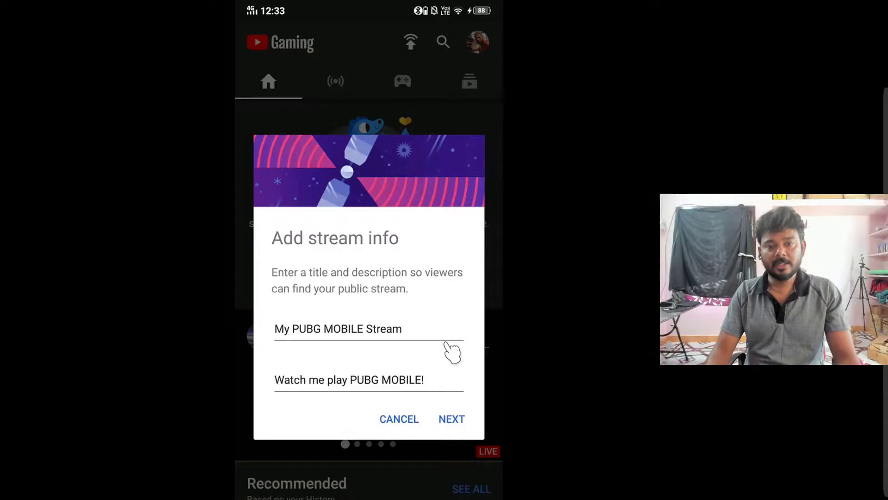
Accept the default PUBG MOBILE stream title and description
click(452, 419)
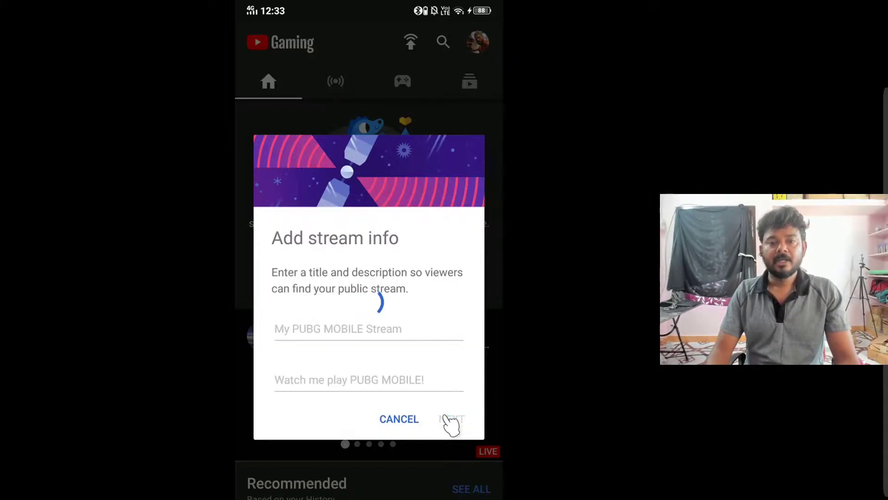
click(452, 419)
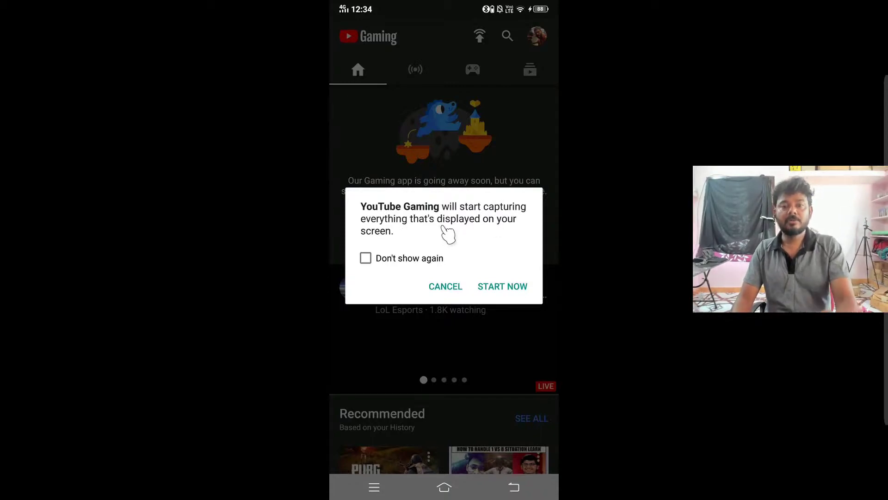
Allow screen capture, use the camera bubble, and start broadcasting live
click(446, 286)
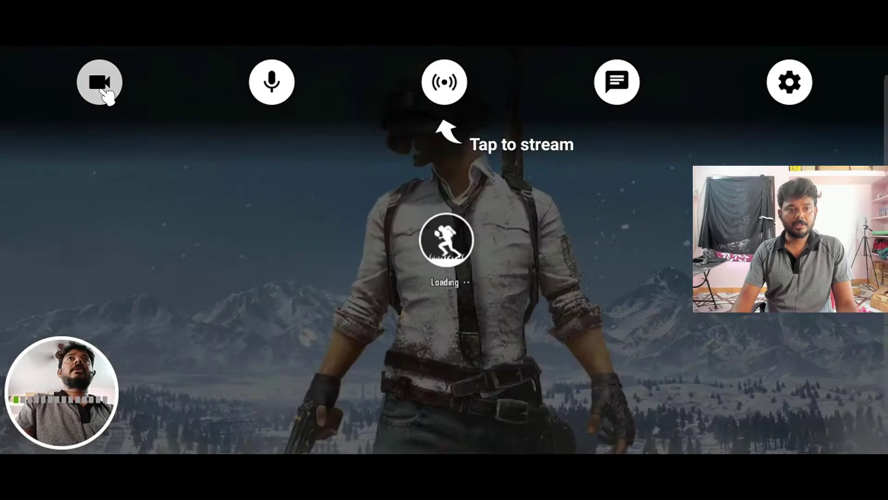
click(99, 81)
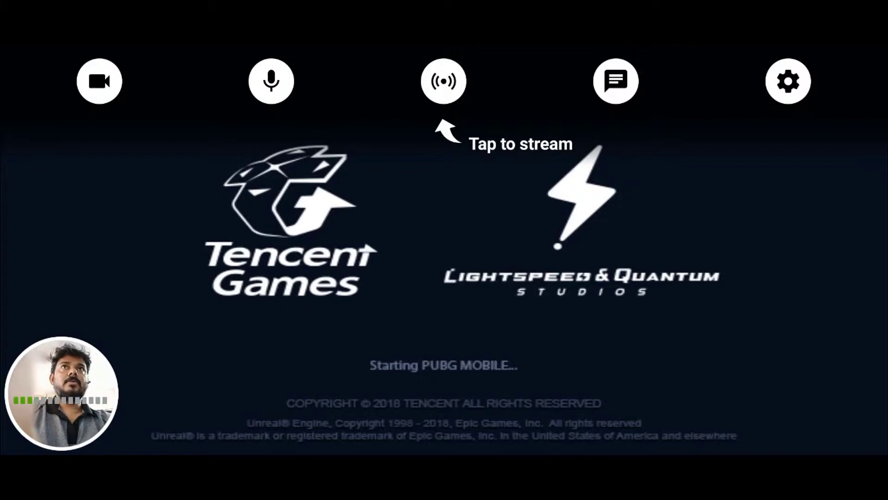
click(443, 81)
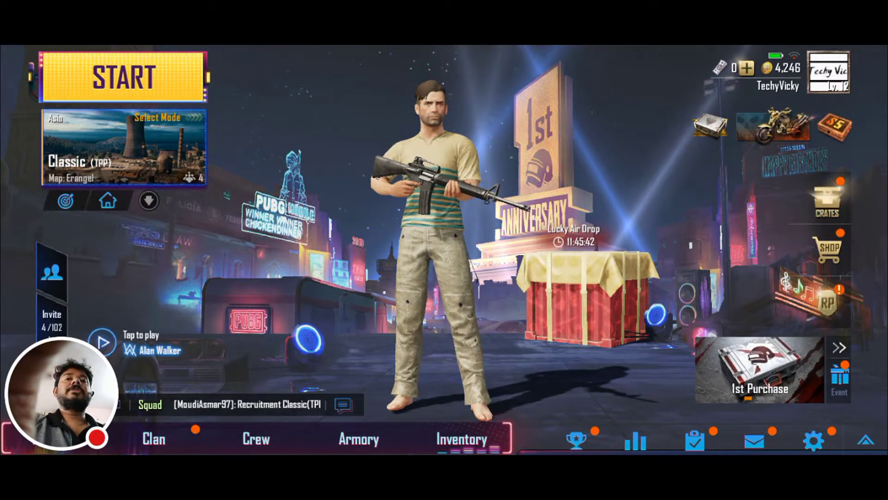
Start a PUBG match from the lobby while the broadcast runs
click(122, 77)
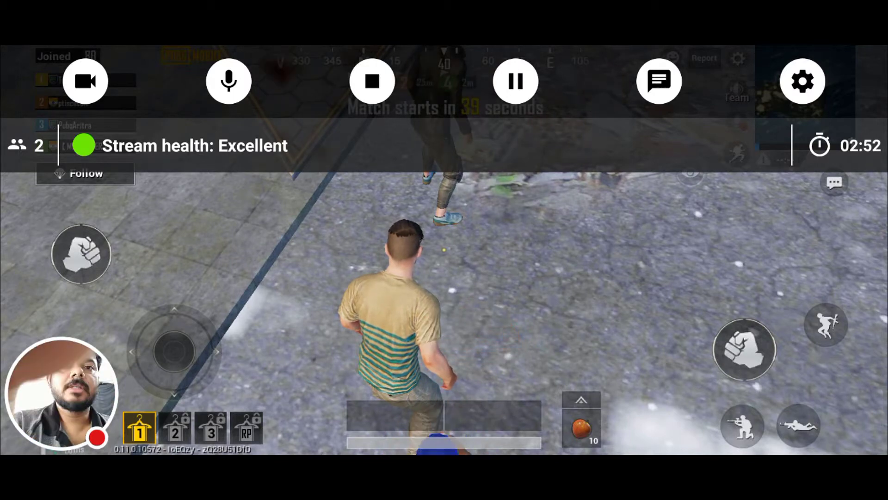
click(86, 81)
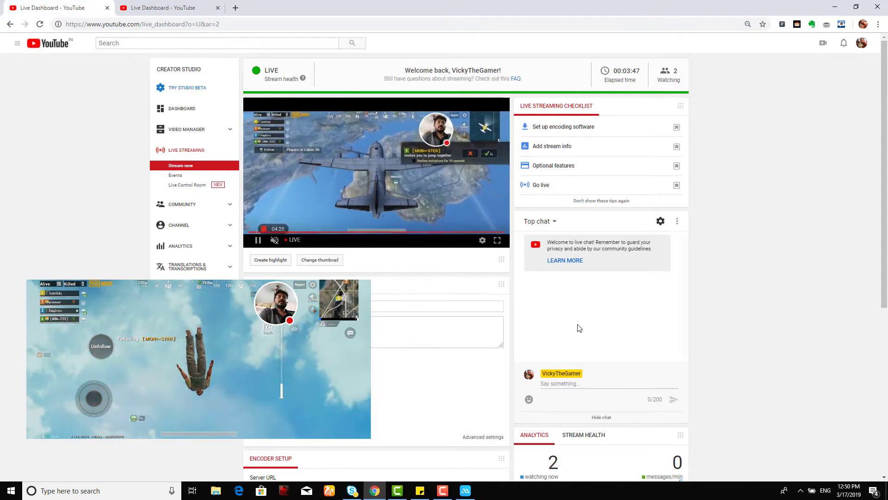
Open the stream's share link to reach the live PUBG watch page
scroll(down, 3)
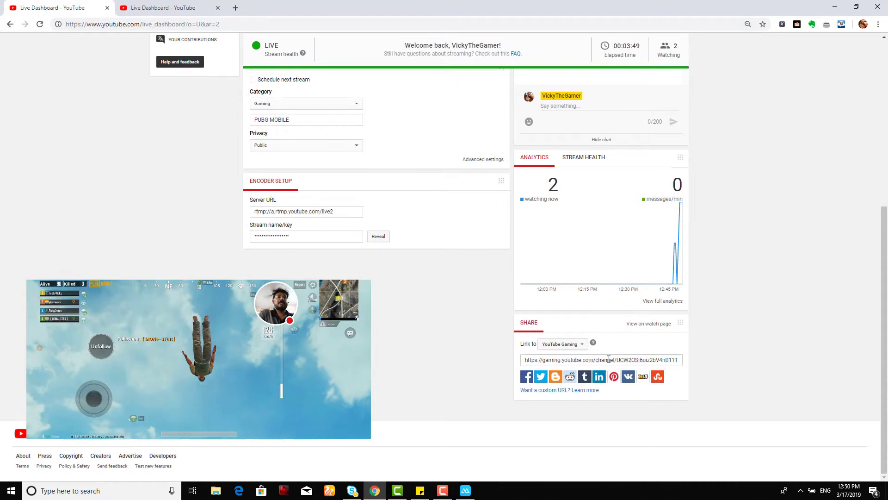
right_click(609, 360)
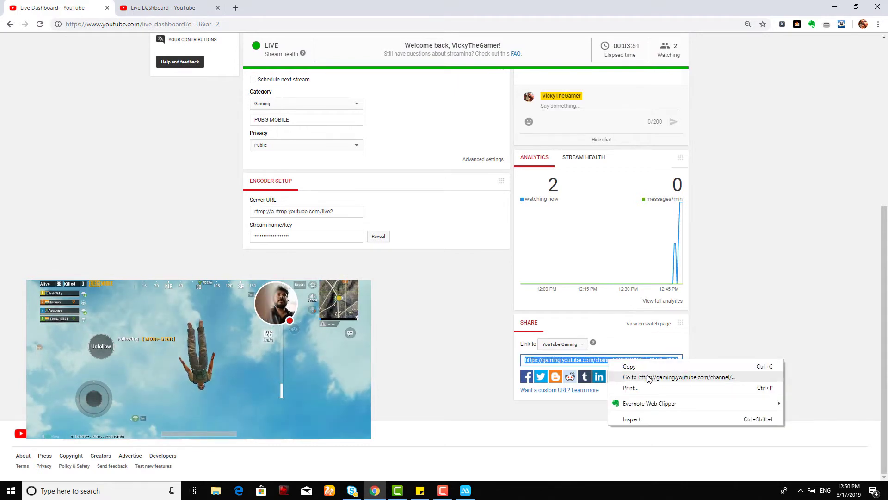
click(678, 377)
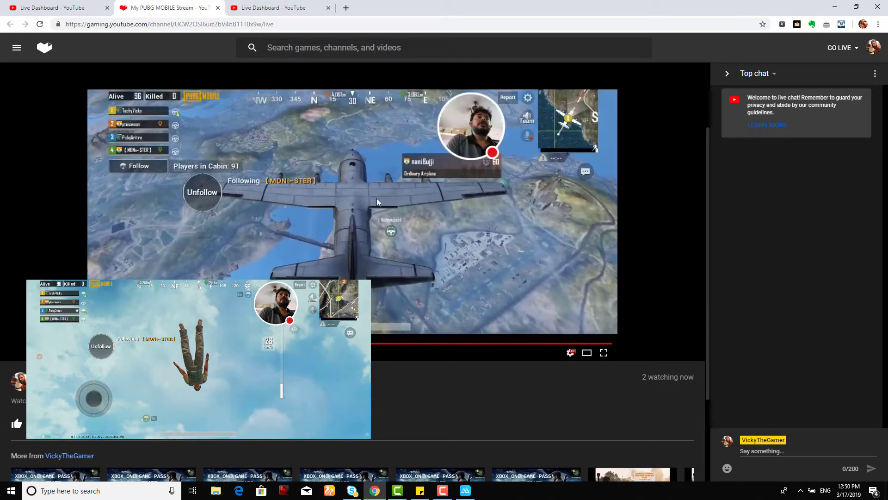